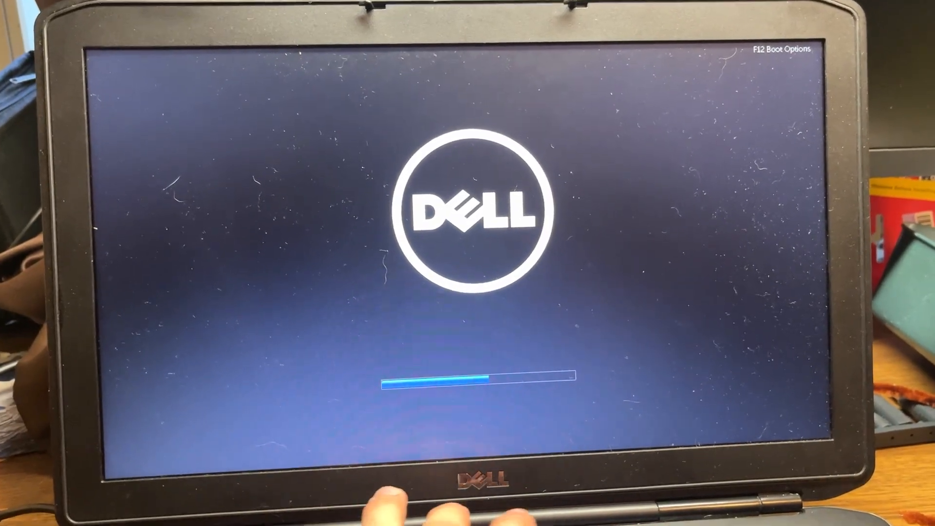
Step: Bring up the Dell one-time Boot Options menu with F12 to start the USB Windows installer
{"action": "key", "text": "F12"}
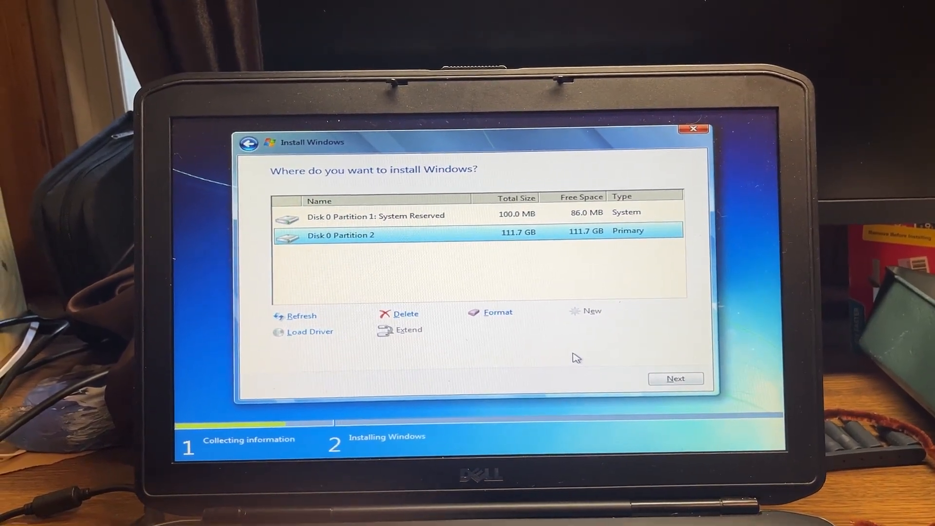
Step: Choose Disk 0 Partition 2, the 111.7 GB primary partition, as the Windows install target
{"action": "left_click", "coordinate": [676, 379]}
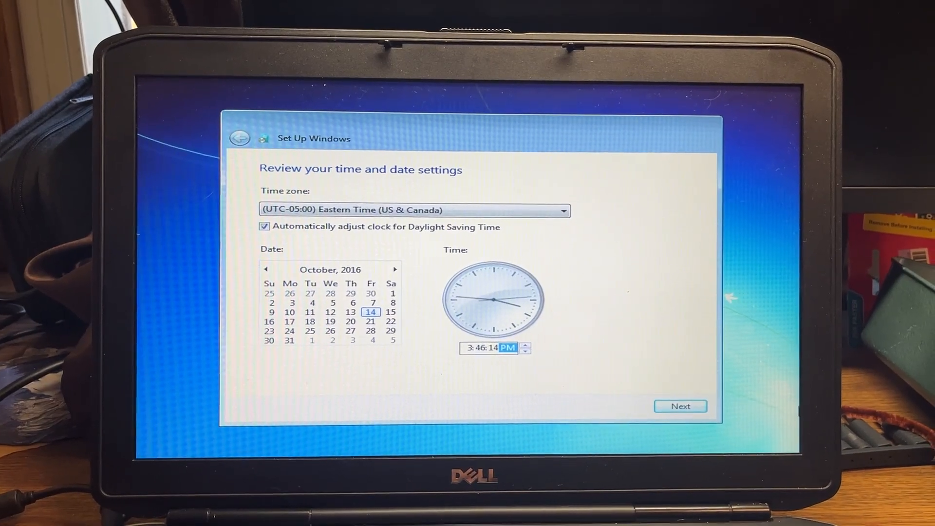
Step: Keep Eastern Time with the October 14, 2016 date and continue to the desktop
{"action": "left_click", "coordinate": [681, 407]}
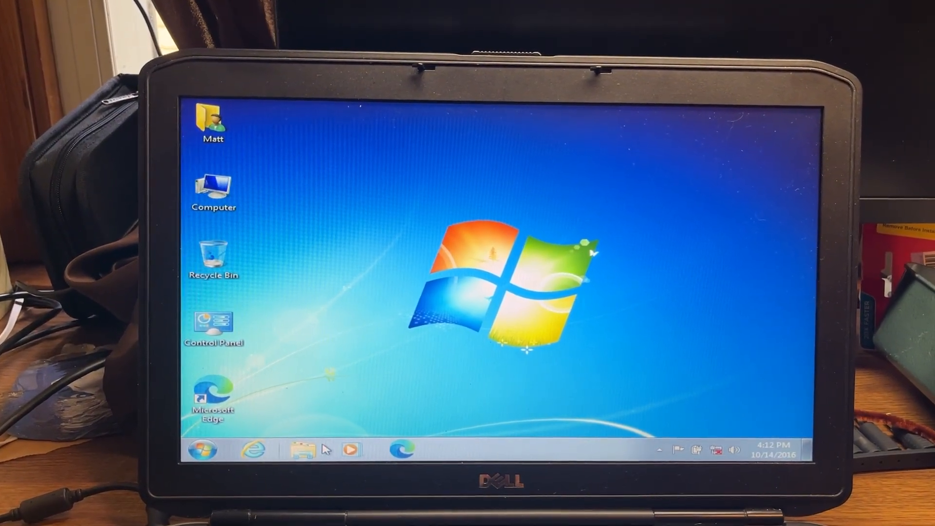
Step: Show Computer in Windows Explorer with Local Disk (C:) at 83.0 GB free of 111 GB
{"action": "left_click", "coordinate": [304, 449]}
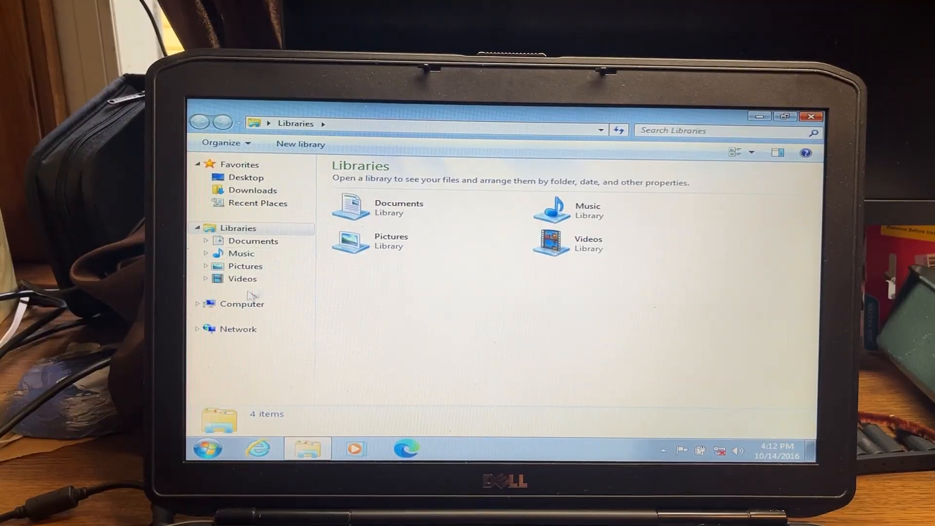
{"action": "left_click", "coordinate": [242, 304]}
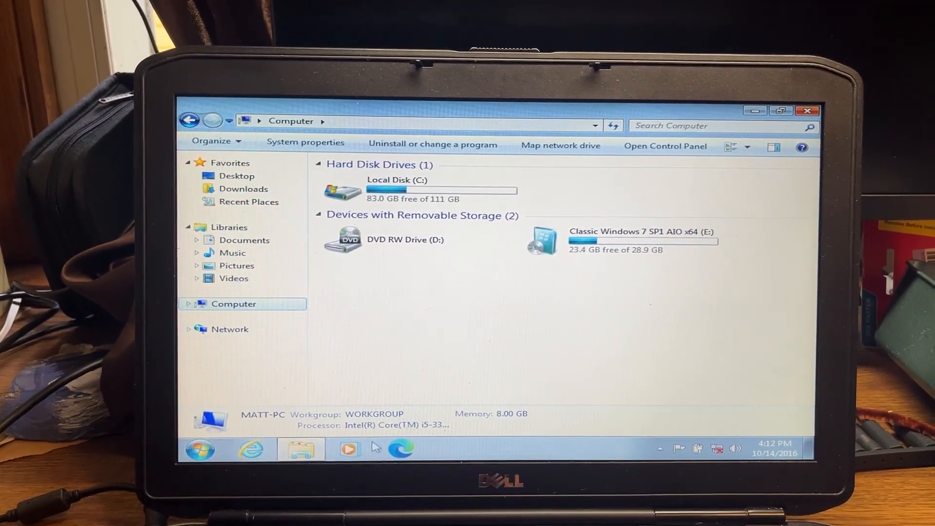
{"action": "left_click", "coordinate": [198, 448]}
{"action": "type", "text": "dev"}
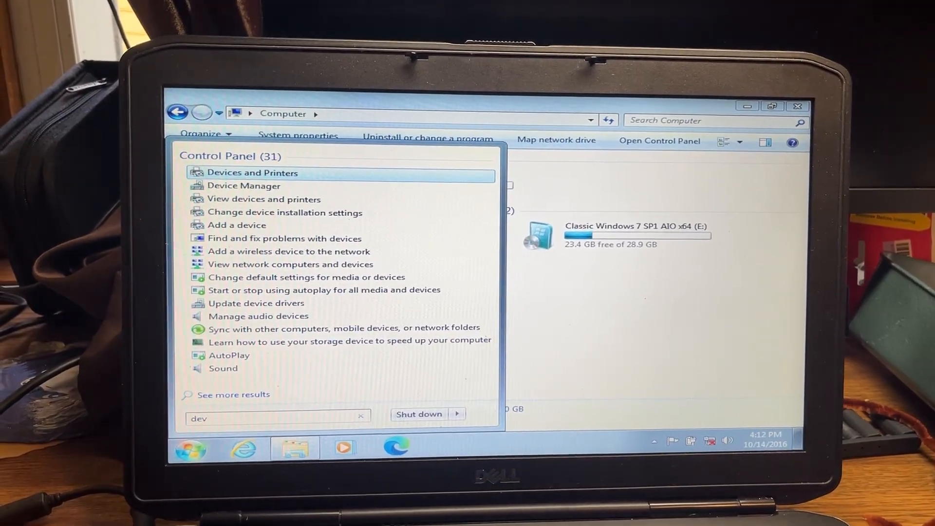
Step: In Device Manager under Disk drives, show the ADATA SSD S510 120GB properties with driver 6.1.7601.19133
{"action": "left_click", "coordinate": [244, 185]}
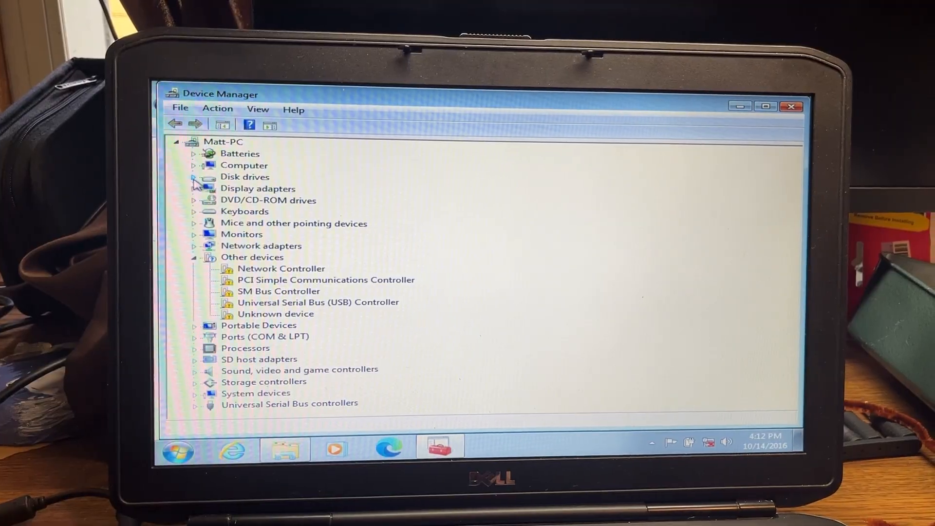
{"action": "left_click", "coordinate": [195, 176]}
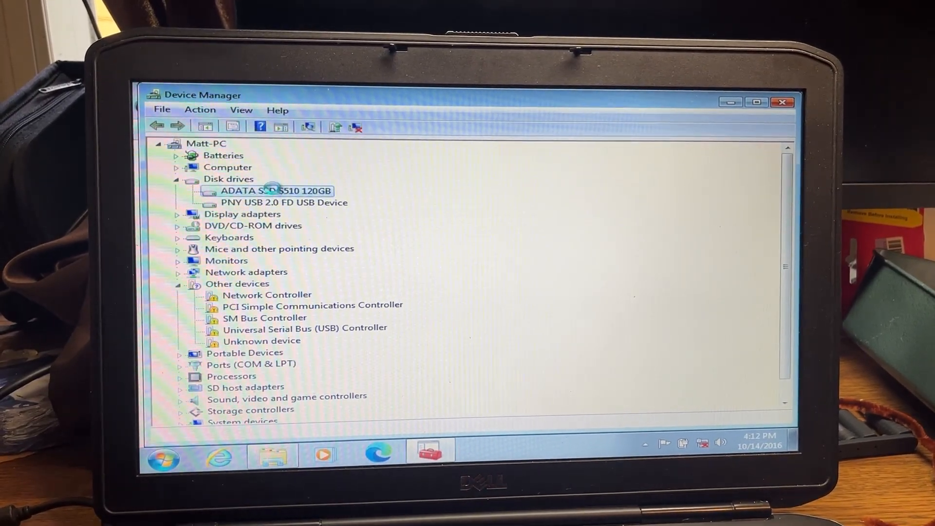
{"action": "double_click", "coordinate": [272, 190]}
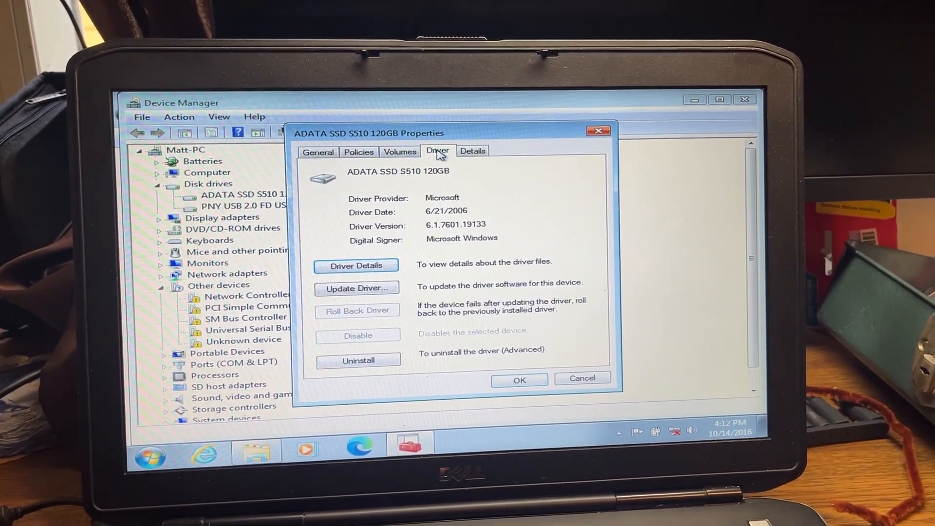